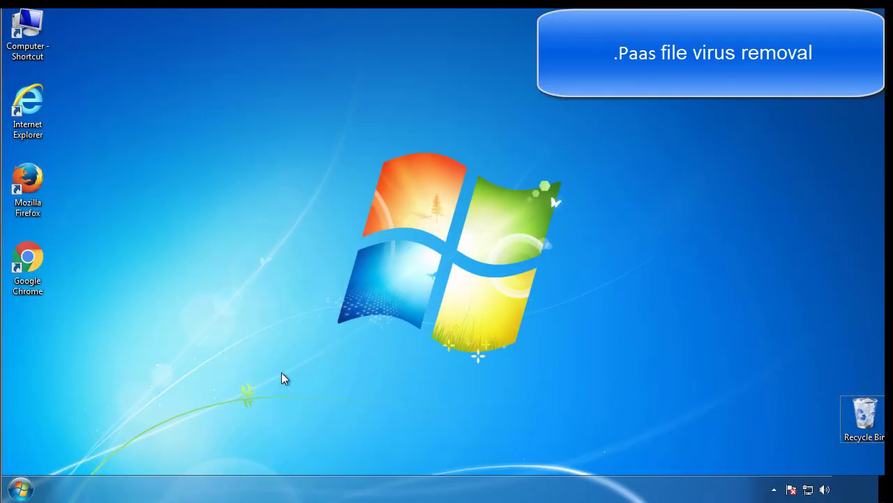
Launch System Configuration by searching 'msconfig' from the Start menu.
{"action": "left_click", "coordinate": [19, 488]}
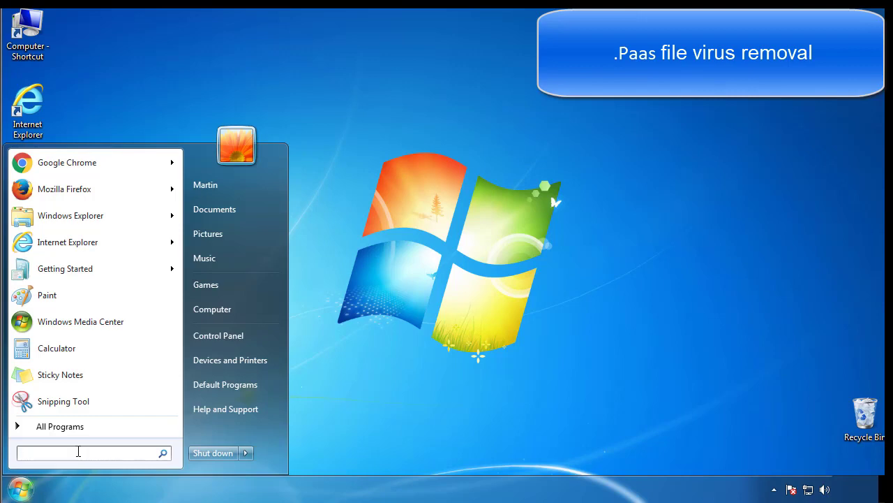
{"action": "type", "text": "mscon"}
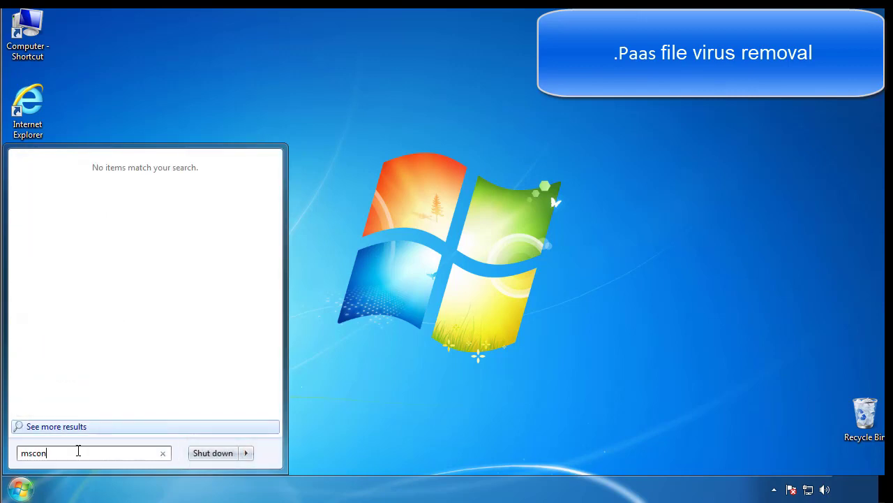
{"action": "key", "text": "enter"}
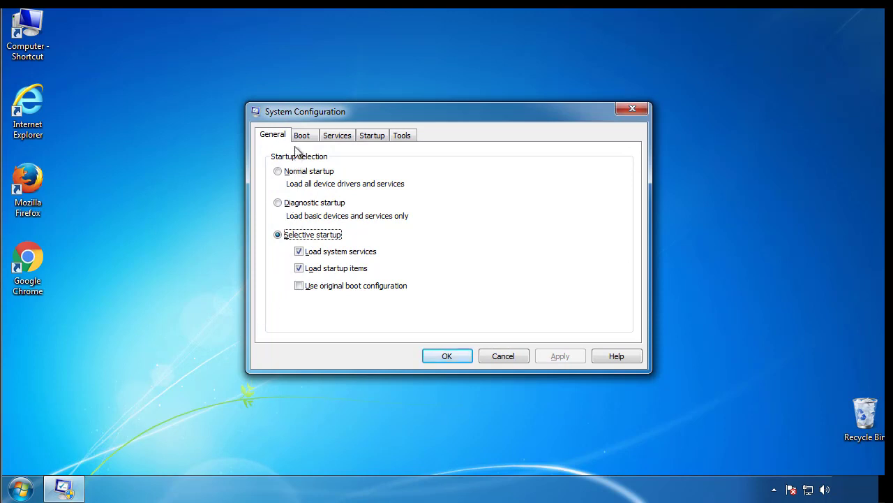
Enable Safe boot (Minimal) on the Boot tab and restart the computer.
{"action": "left_click", "coordinate": [302, 134]}
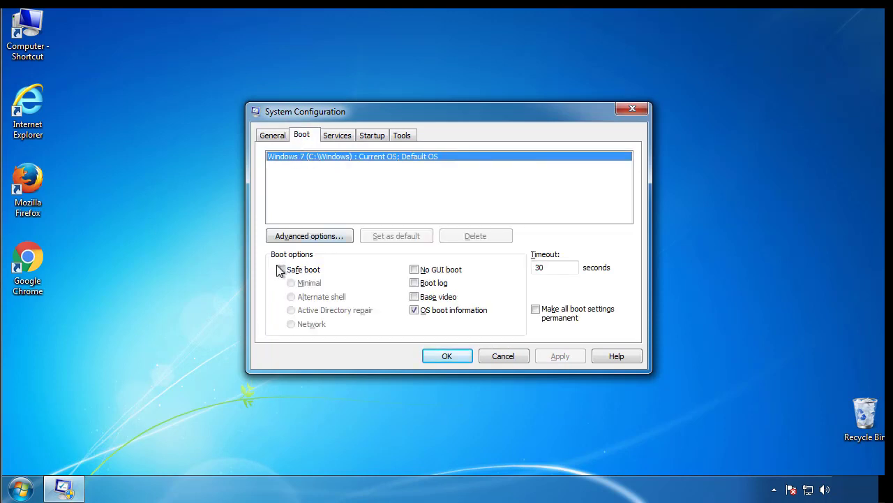
{"action": "left_click", "coordinate": [281, 270]}
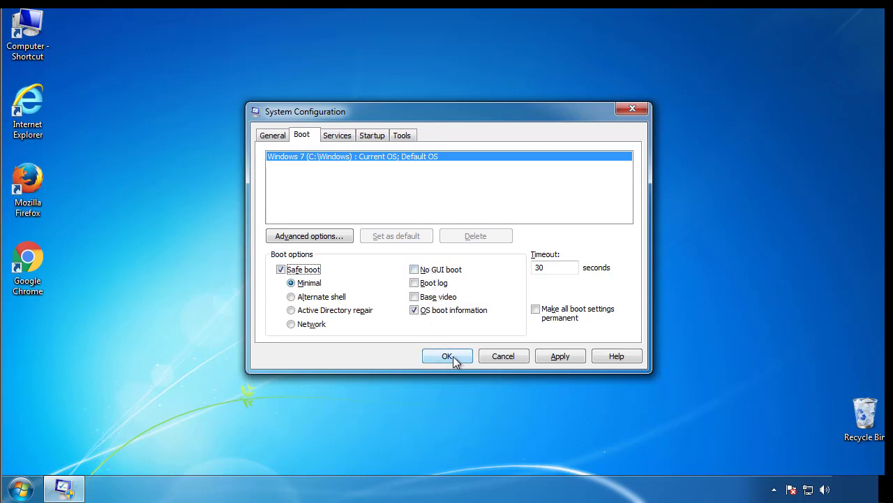
{"action": "left_click", "coordinate": [446, 356]}
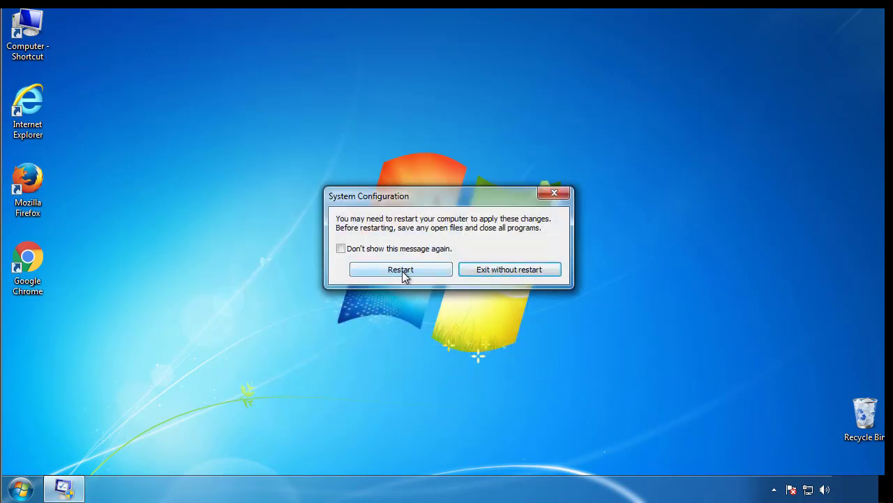
{"action": "left_click", "coordinate": [401, 269]}
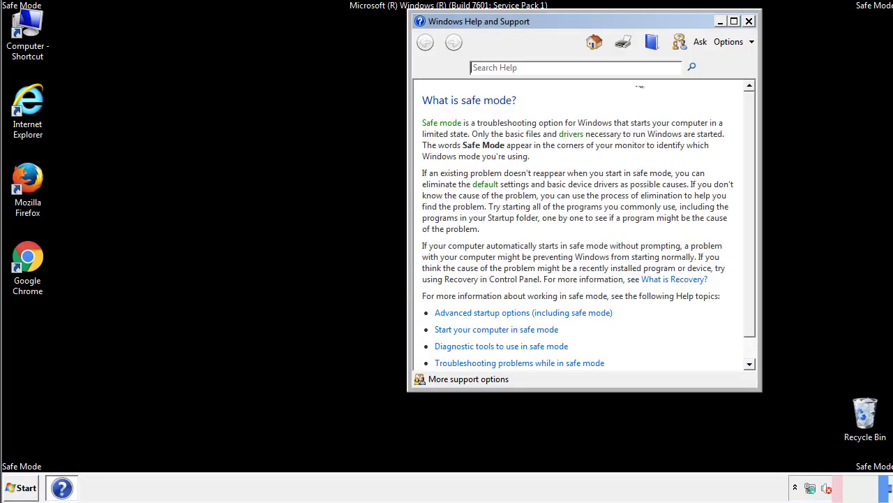
Dismiss the Safe Mode help window and reach Folder Options in Control Panel.
{"action": "left_click", "coordinate": [748, 21]}
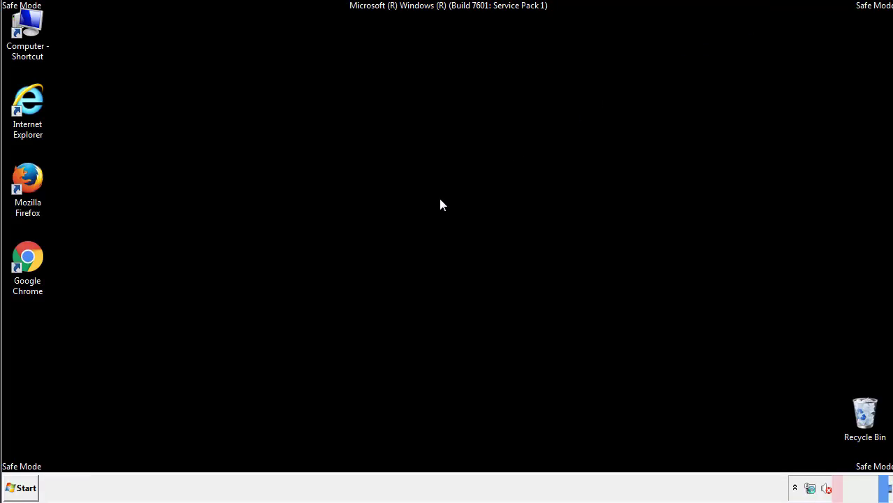
{"action": "left_click", "coordinate": [21, 487]}
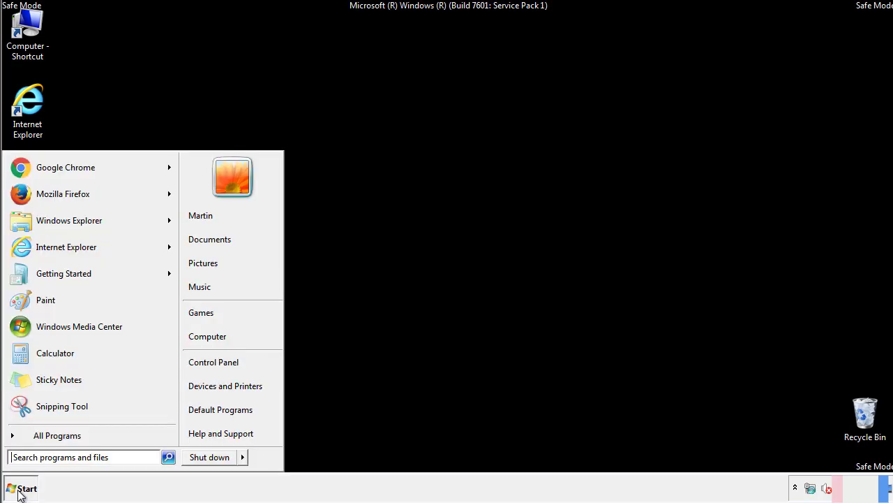
{"action": "left_click", "coordinate": [21, 487]}
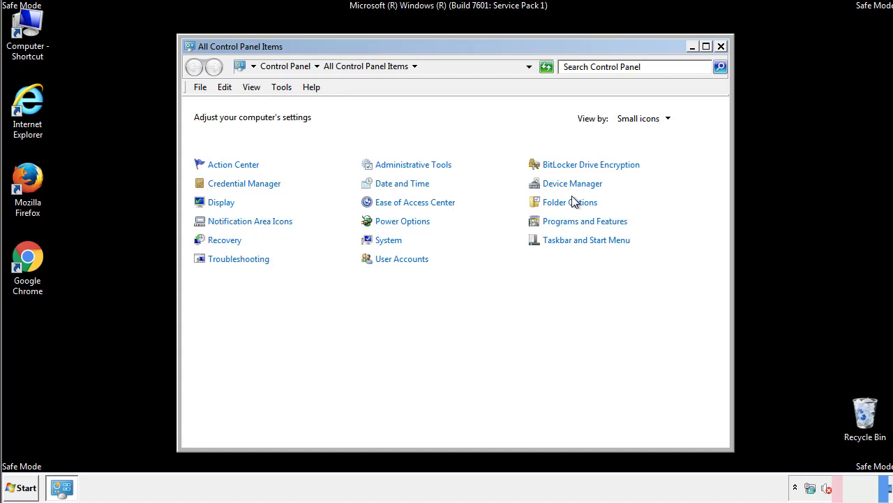
{"action": "left_click", "coordinate": [570, 201]}
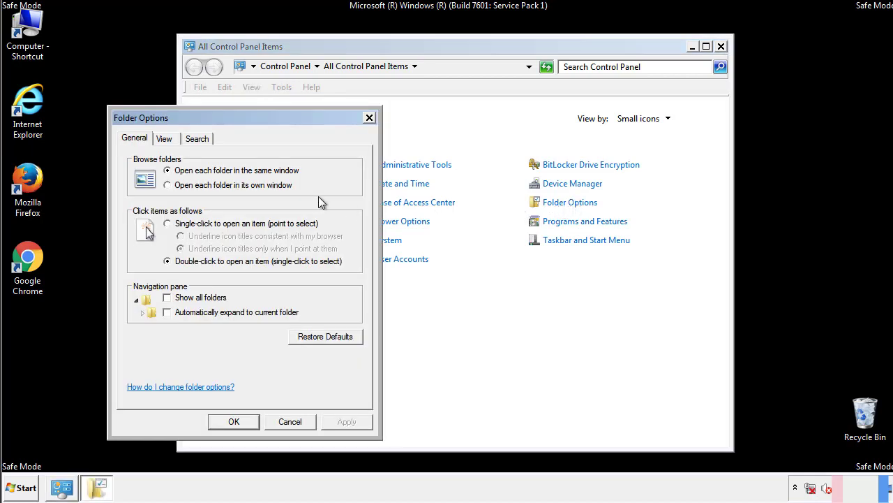
Enable 'Show hidden files, folders, and drives' in the View settings and apply.
{"action": "left_click", "coordinate": [164, 139]}
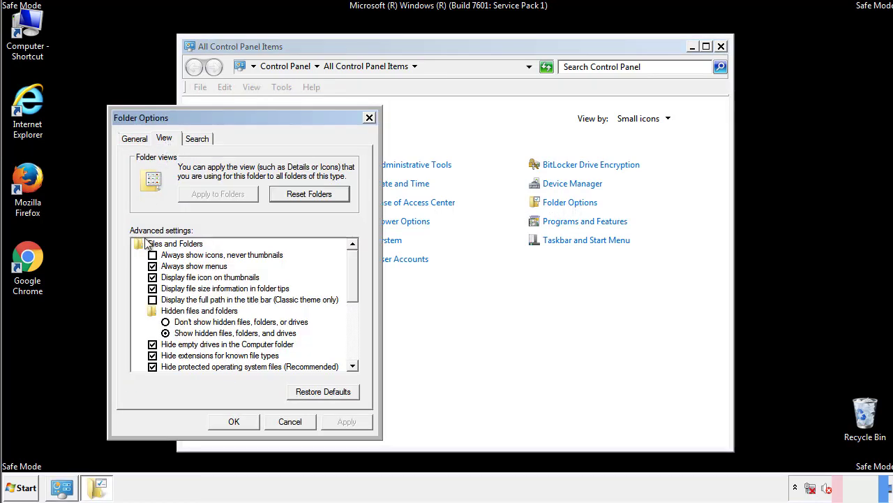
{"action": "left_click", "coordinate": [166, 332]}
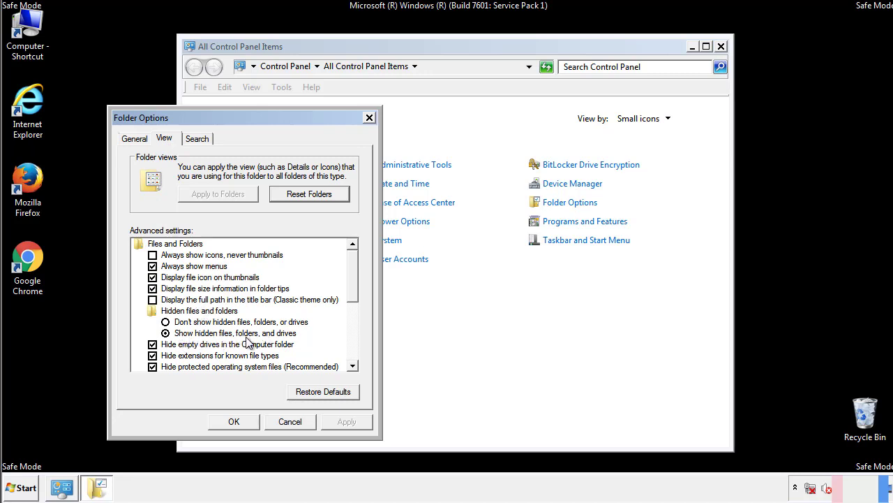
{"action": "left_click", "coordinate": [235, 421]}
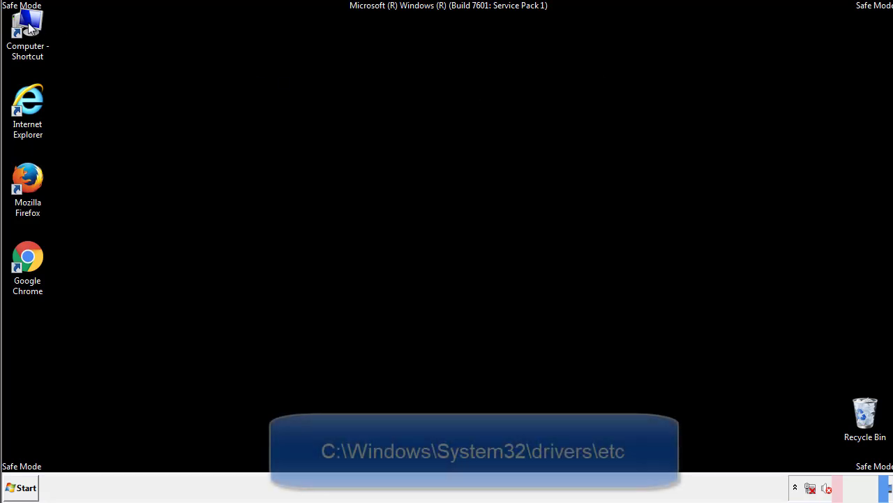
Browse from Computer down to C:\Windows\System32\drivers\etc.
{"action": "double_click", "coordinate": [28, 31]}
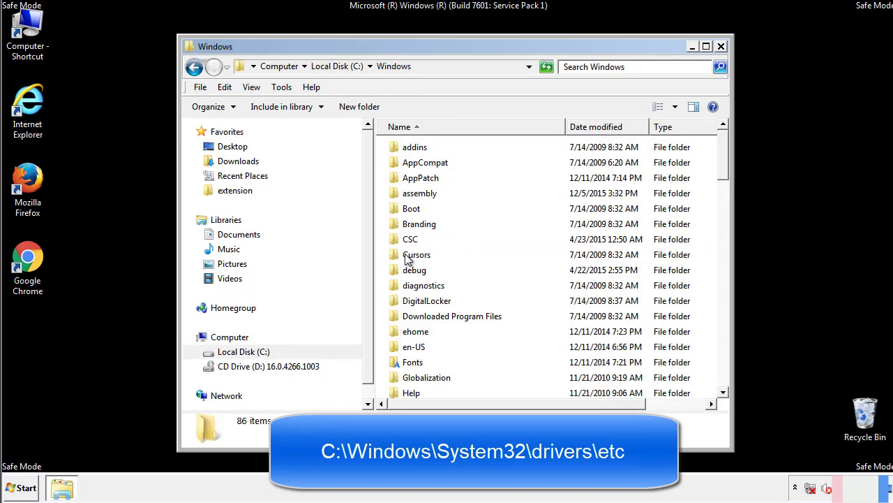
{"action": "scroll", "scroll_direction": "down", "scroll_amount": 3}
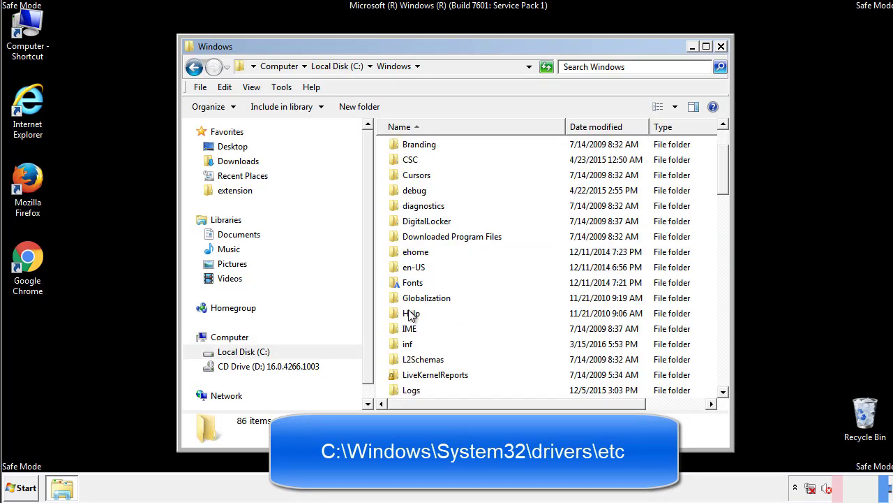
{"action": "scroll", "scroll_direction": "down", "scroll_amount": 3}
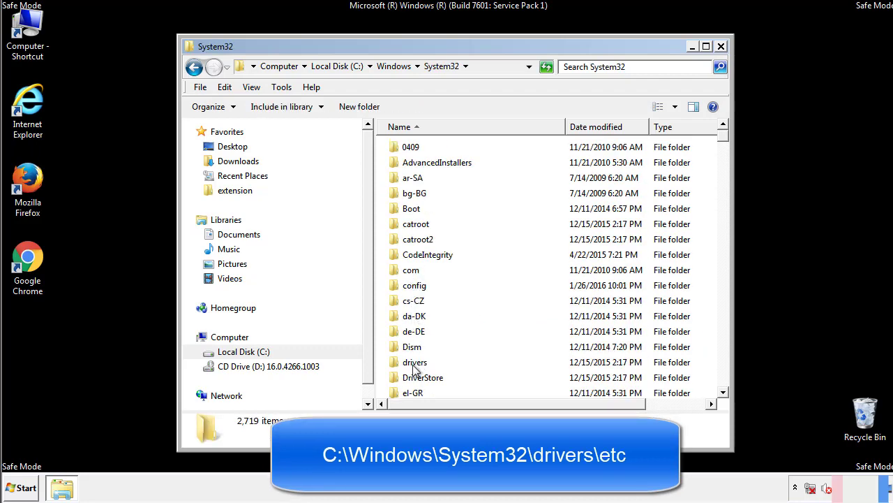
{"action": "double_click", "coordinate": [416, 362]}
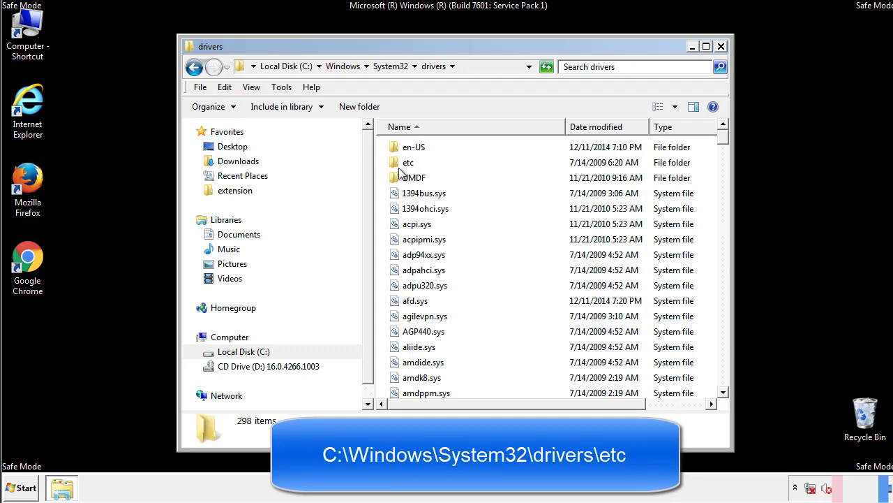
{"action": "double_click", "coordinate": [408, 162]}
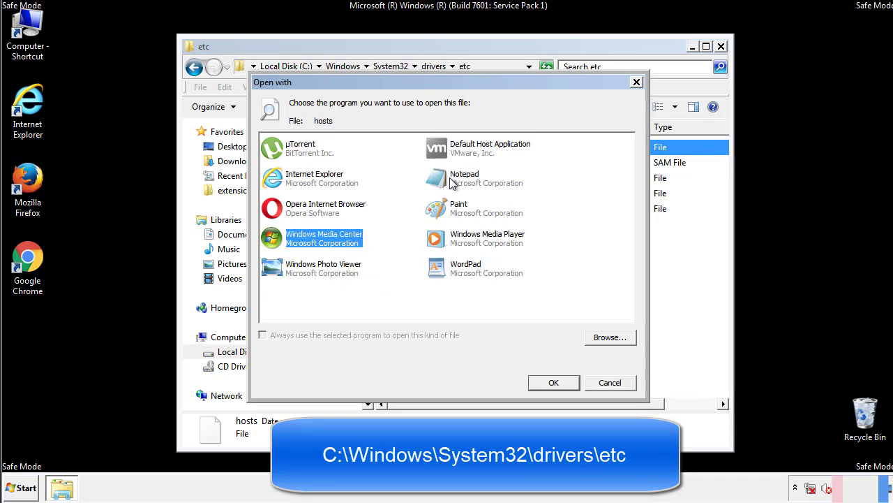
View the hosts file in Notepad and delete the four suspicious host entries.
{"action": "left_click", "coordinate": [552, 382]}
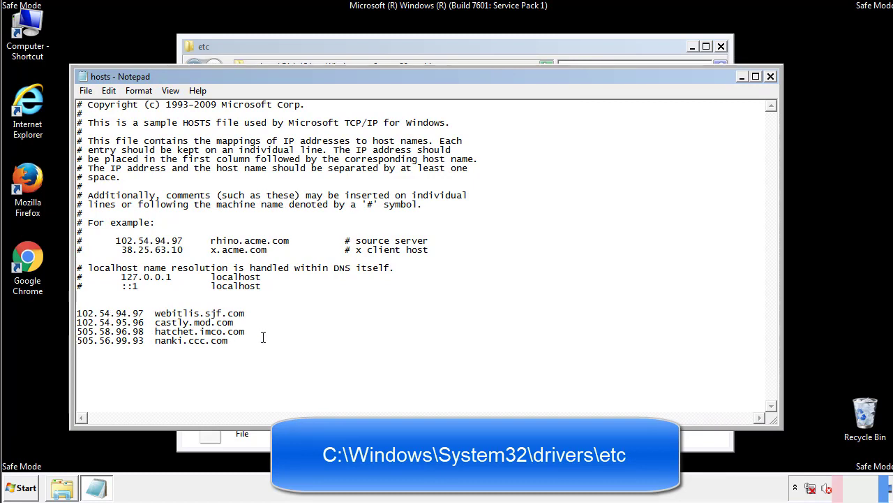
{"action": "left_click_drag", "start_coordinate": [77, 313], "coordinate": [246, 340]}
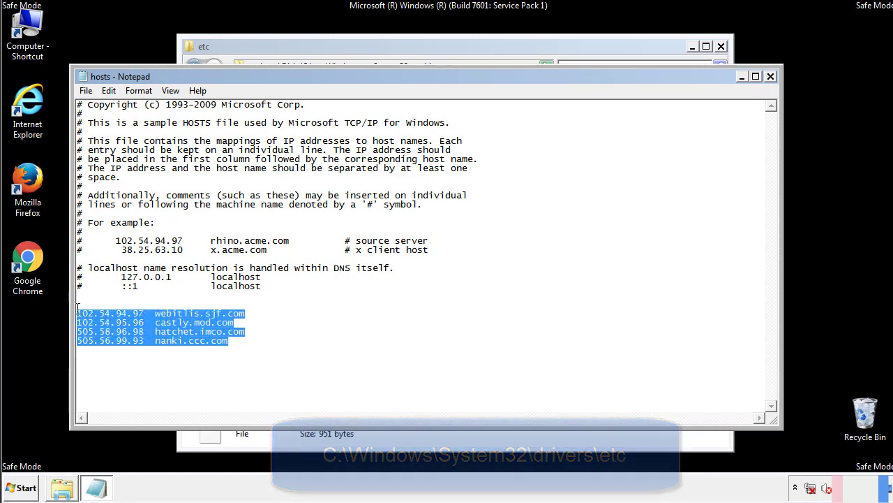
{"action": "key", "text": "Delete"}
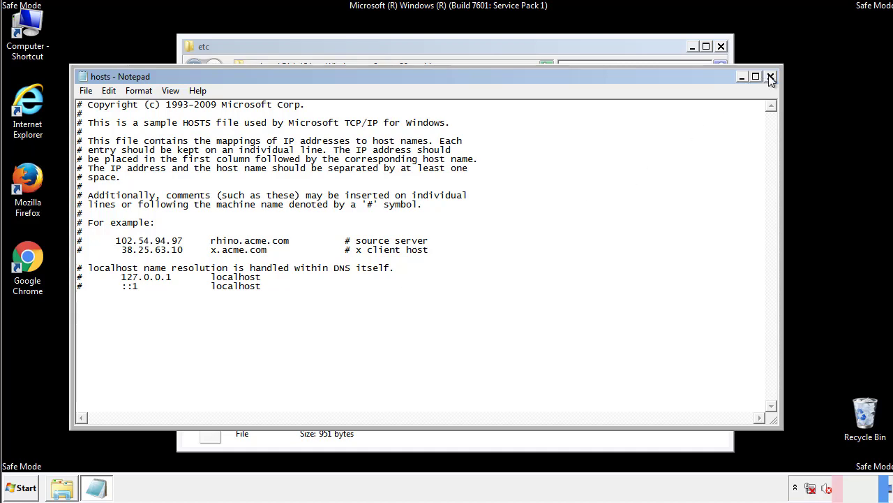
Close the hosts file and the etc folder window, returning to the desktop.
{"action": "left_click", "coordinate": [771, 75]}
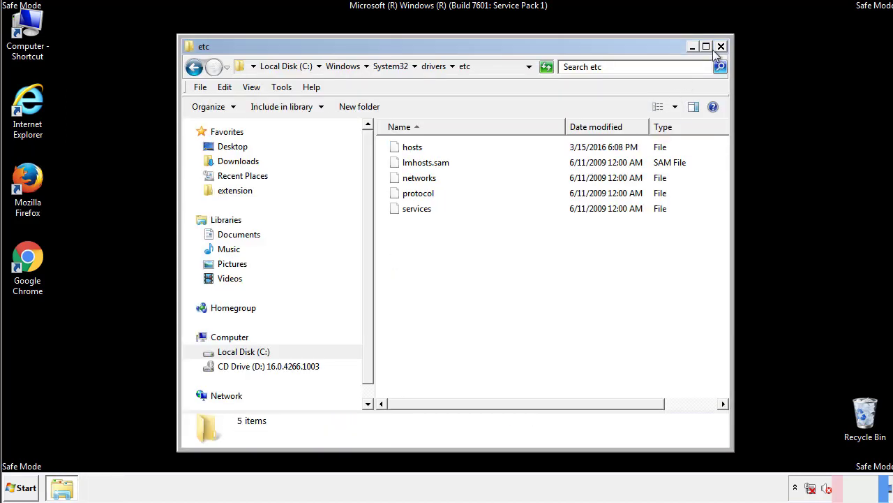
{"action": "left_click", "coordinate": [721, 46]}
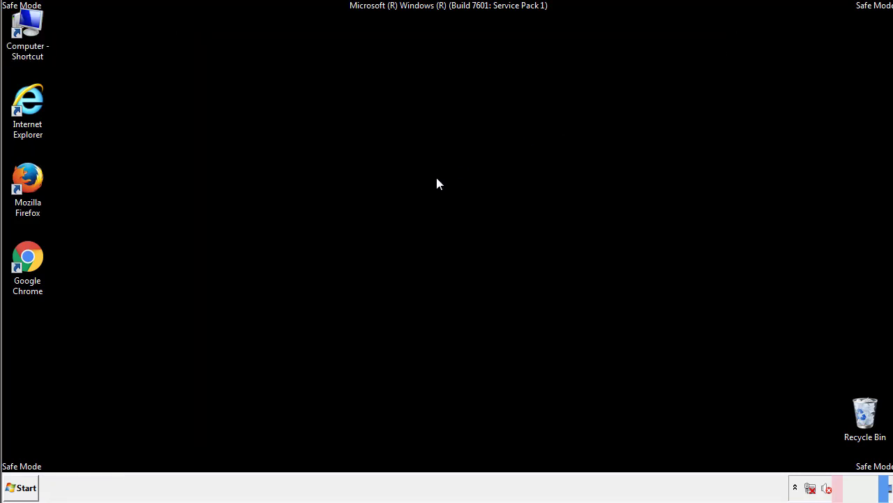
Reach the Startup folder from All Programs and select the four suspicious items.
{"action": "left_click", "coordinate": [21, 487]}
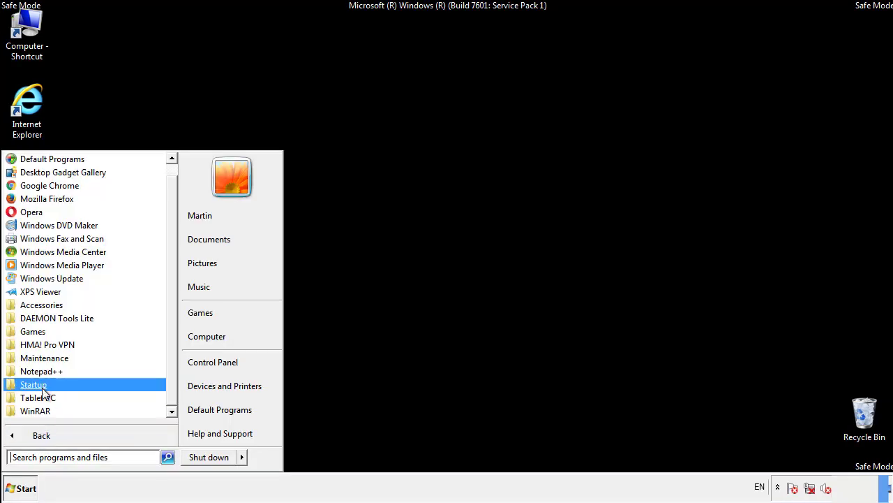
{"action": "right_click", "coordinate": [34, 383]}
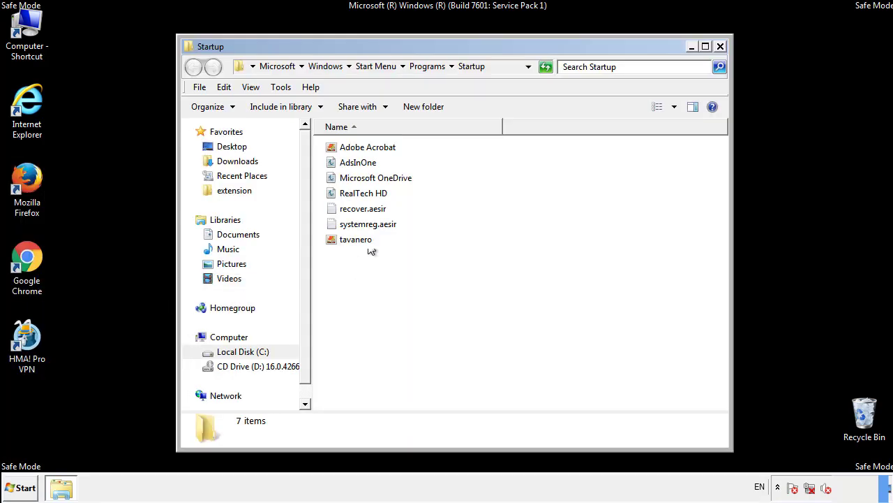
{"action": "left_click", "coordinate": [358, 162]}
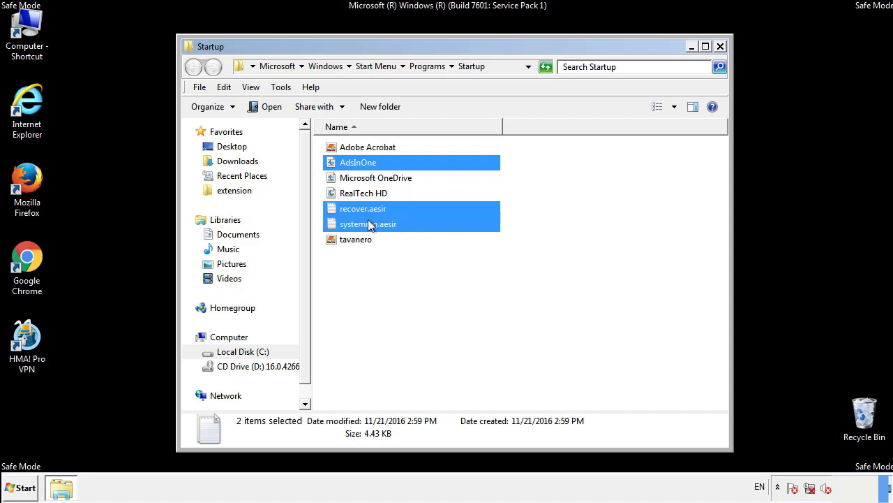
Delete AdsInOne, recover.aesir, systemreg.aesir and tavanero to the Recycle Bin and close the folder.
{"action": "right_click", "coordinate": [356, 238]}
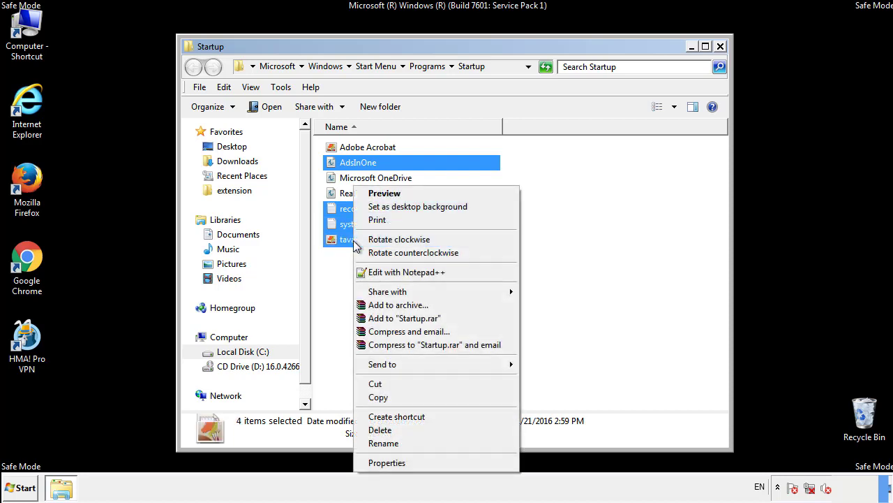
{"action": "left_click", "coordinate": [379, 430]}
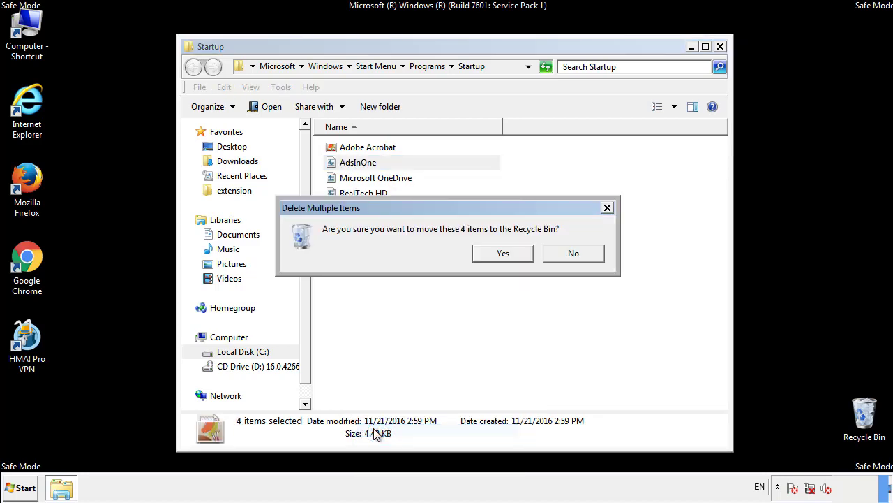
{"action": "left_click", "coordinate": [503, 253]}
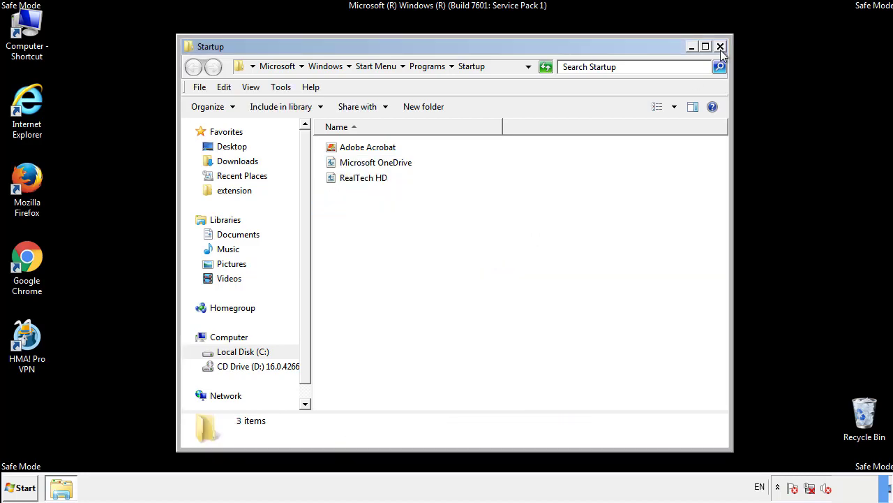
{"action": "left_click", "coordinate": [720, 46]}
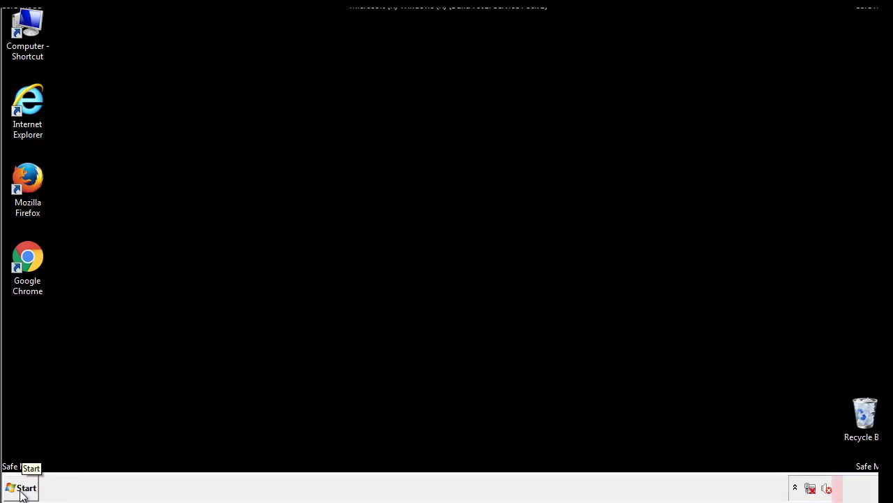
Launch Registry Editor by searching 'regedit' from the Start menu.
{"action": "left_click", "coordinate": [23, 487]}
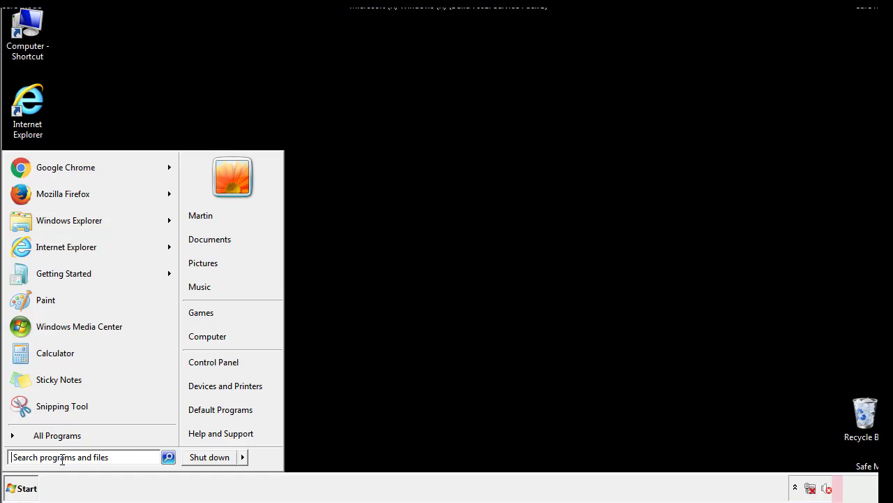
{"action": "type", "text": "reged"}
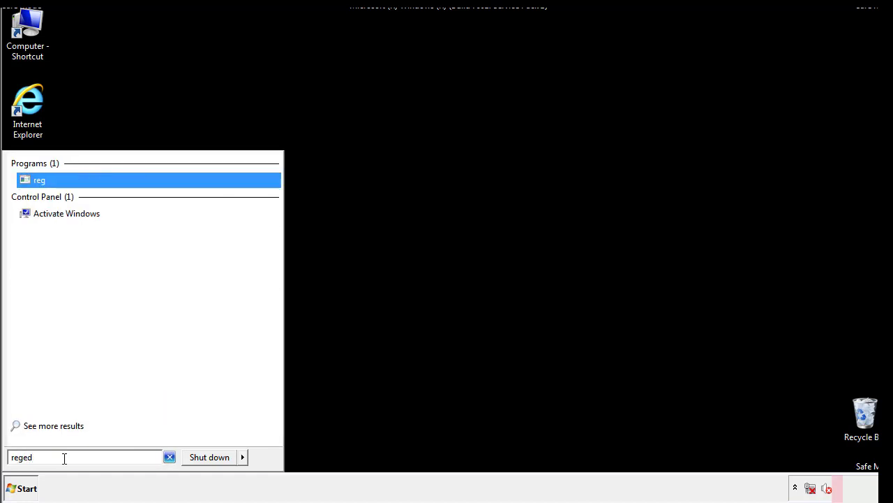
{"action": "left_click", "coordinate": [40, 179]}
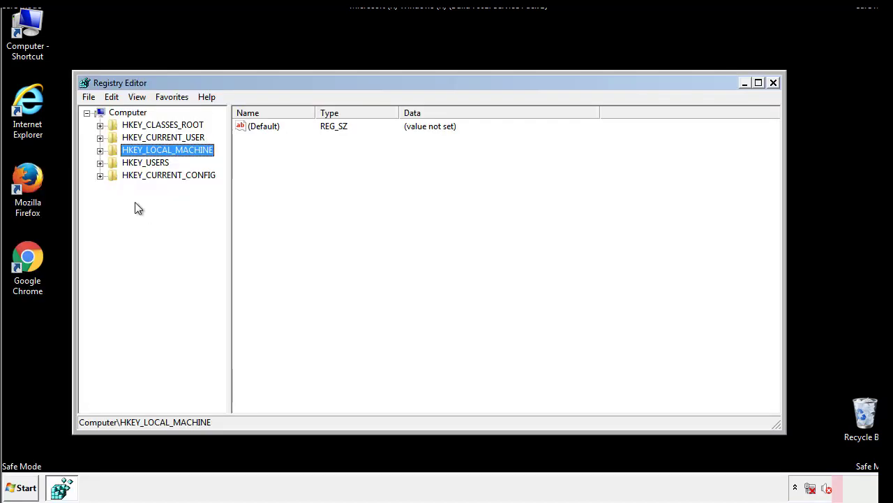
Expand HKEY_LOCAL_MACHINE\SOFTWARE\Microsoft\Windows down to the CurrentVersion subkeys with Run visible.
{"action": "left_click", "coordinate": [101, 149]}
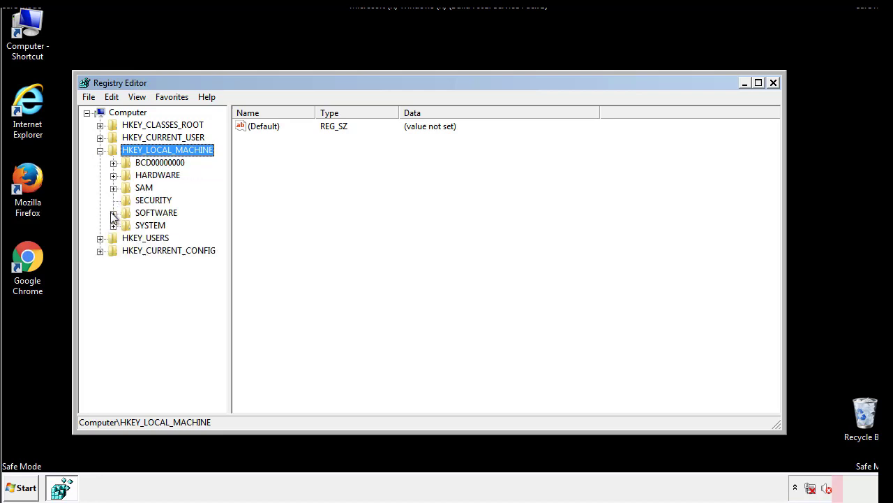
{"action": "left_click", "coordinate": [114, 212]}
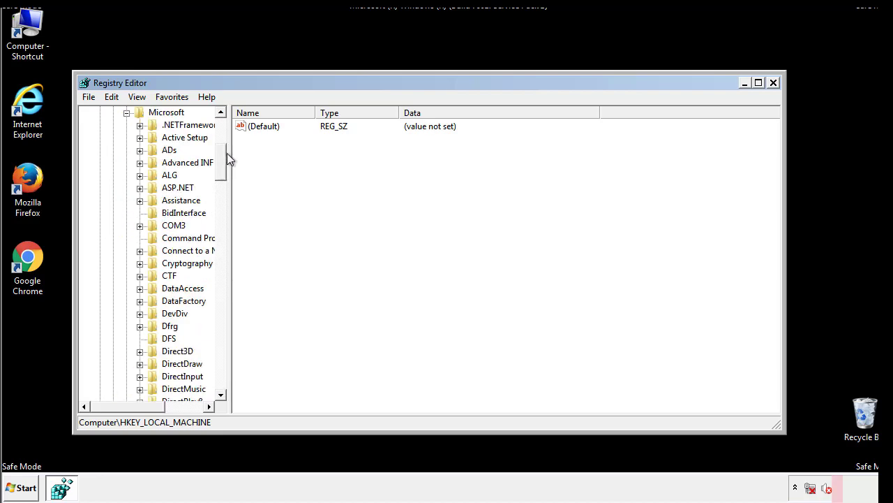
{"action": "scroll", "scroll_direction": "down", "scroll_amount": 3}
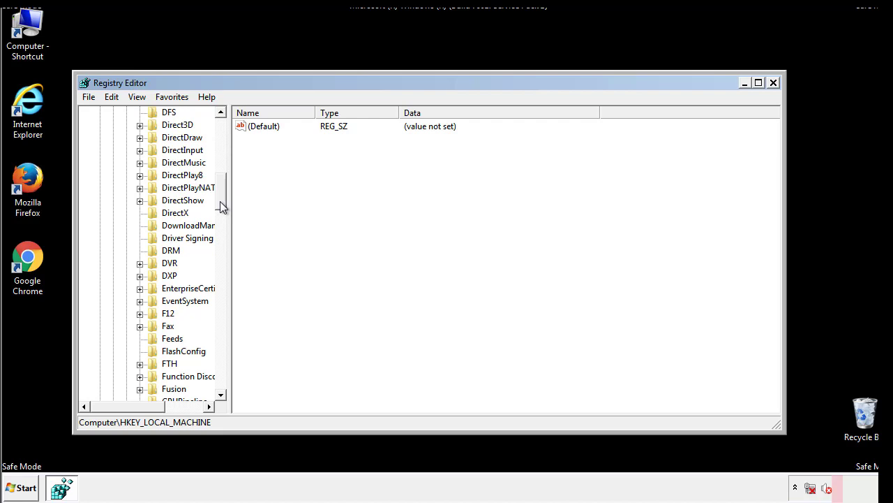
{"action": "scroll", "scroll_direction": "down", "scroll_amount": 3}
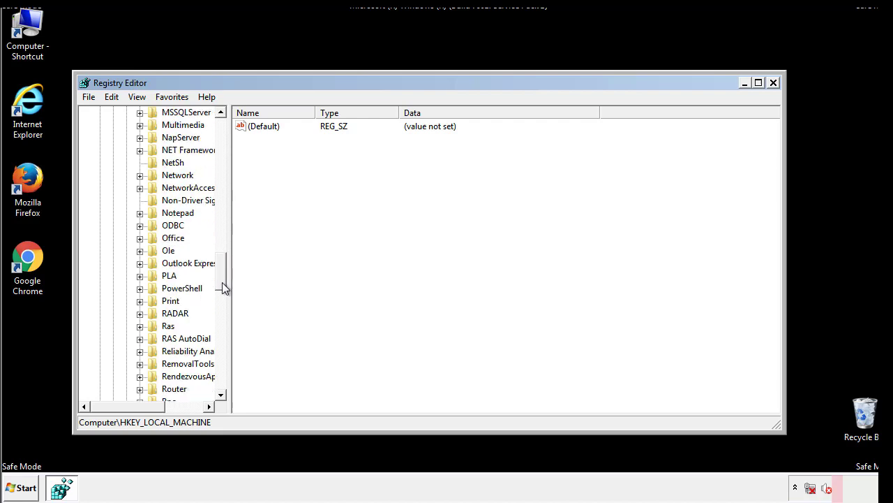
{"action": "scroll", "scroll_direction": "down", "scroll_amount": 3}
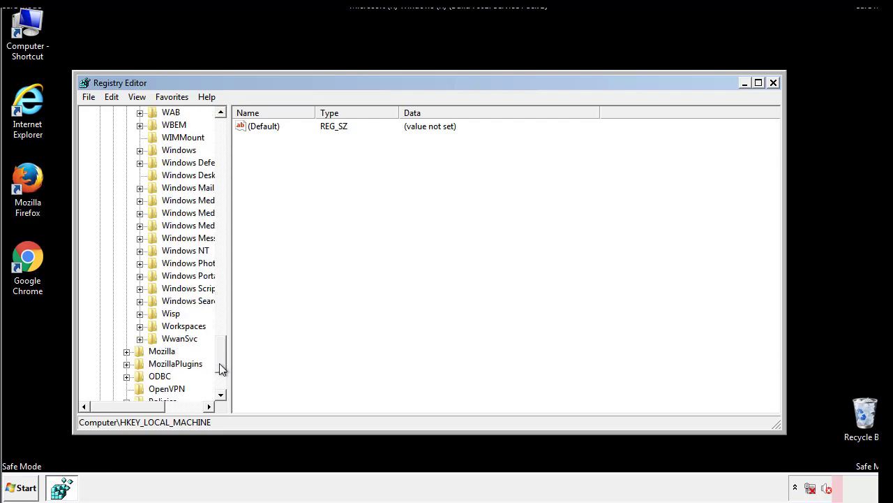
{"action": "left_click", "coordinate": [140, 212]}
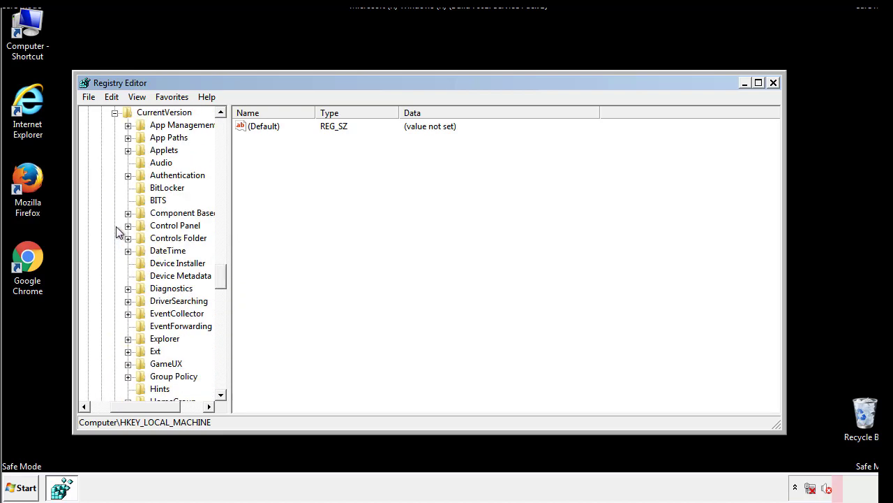
{"action": "scroll", "scroll_direction": "down", "scroll_amount": 3}
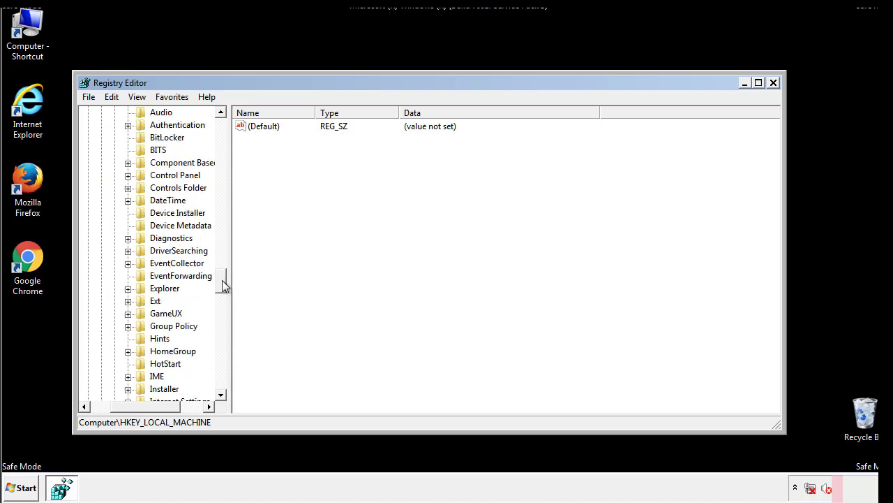
{"action": "scroll", "scroll_direction": "down", "scroll_amount": 3}
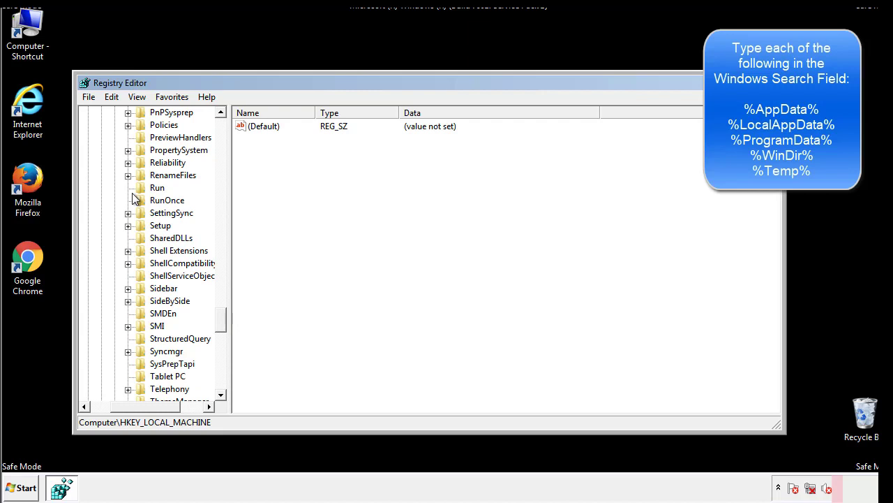
Delete the tappi.loc value from the HKLM CurrentVersion Run key, leaving only VMware.
{"action": "left_click", "coordinate": [157, 187]}
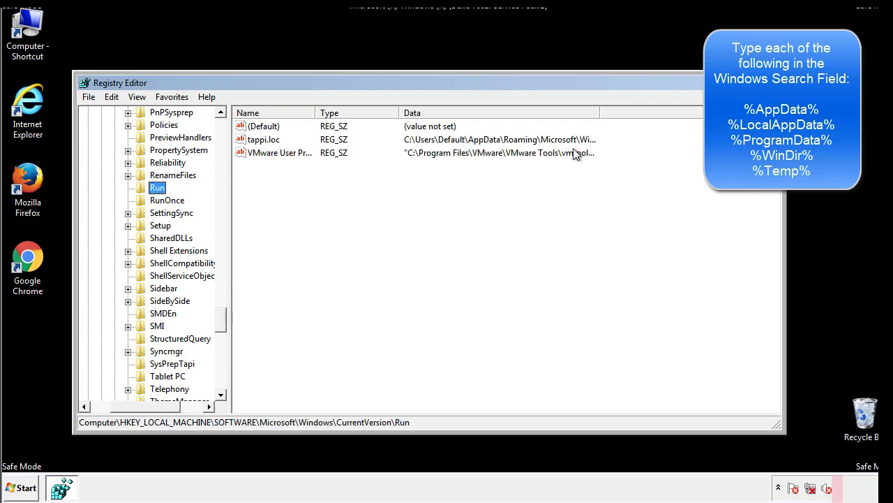
{"action": "left_click", "coordinate": [264, 140]}
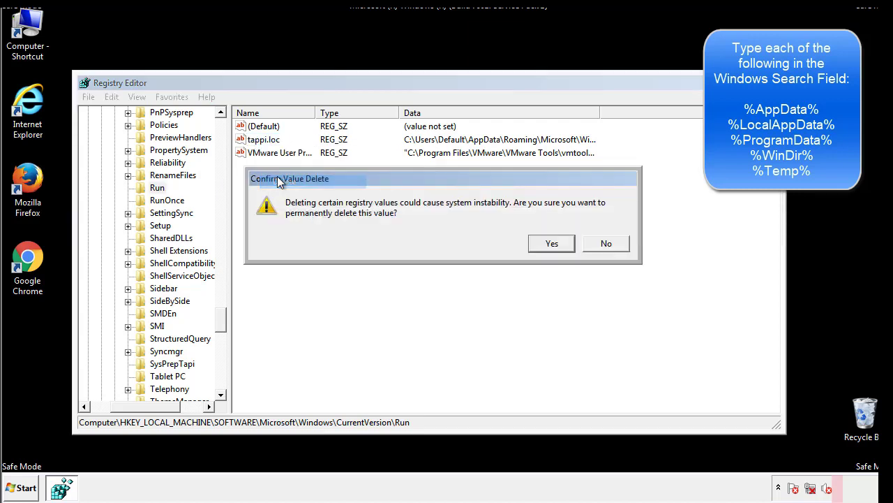
{"action": "left_click", "coordinate": [551, 243]}
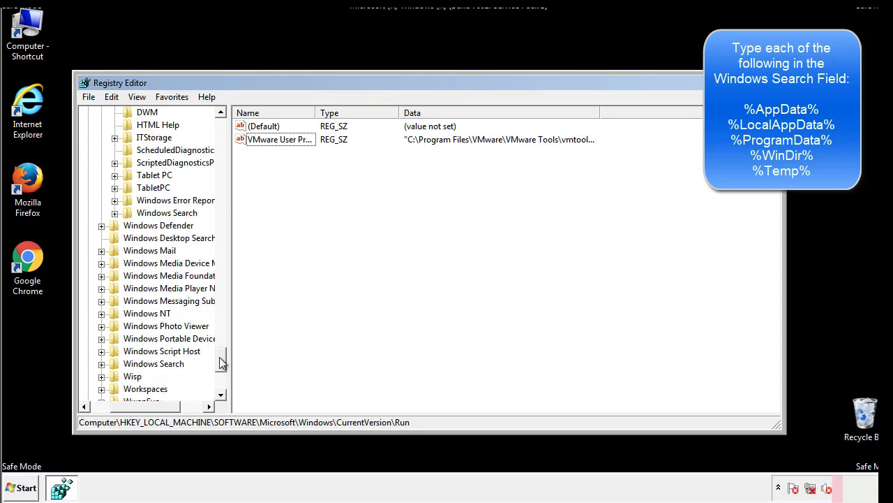
{"action": "scroll", "scroll_direction": "down", "scroll_amount": 3}
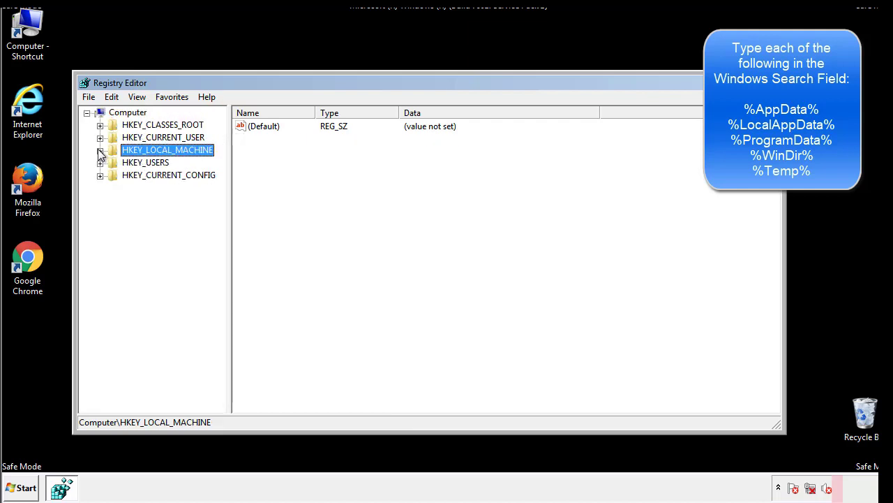
Expand HKEY_CURRENT_USER\Software\Microsoft\Windows down to CurrentVersion.
{"action": "left_click", "coordinate": [101, 137]}
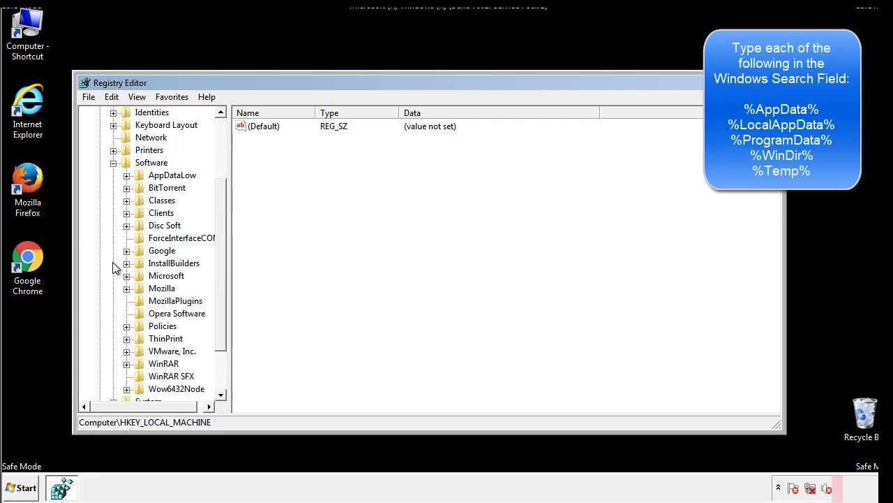
{"action": "scroll", "scroll_direction": "down", "scroll_amount": 3}
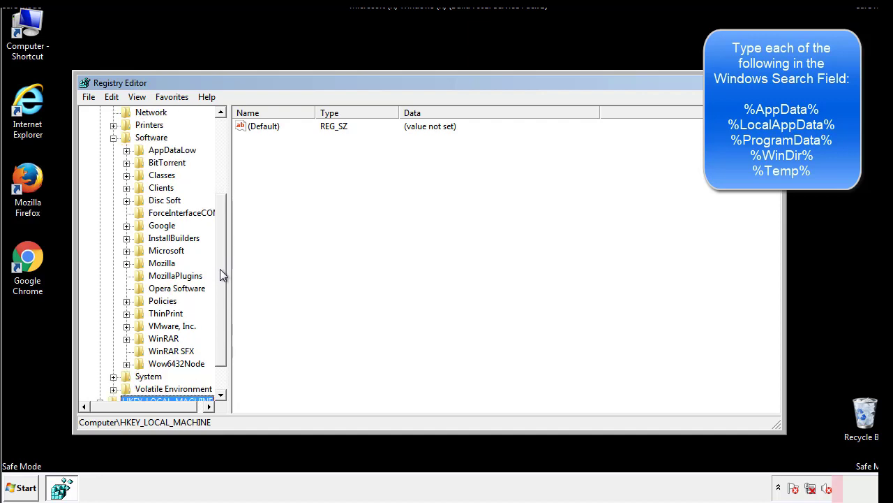
{"action": "mouse_move", "coordinate": [142, 282]}
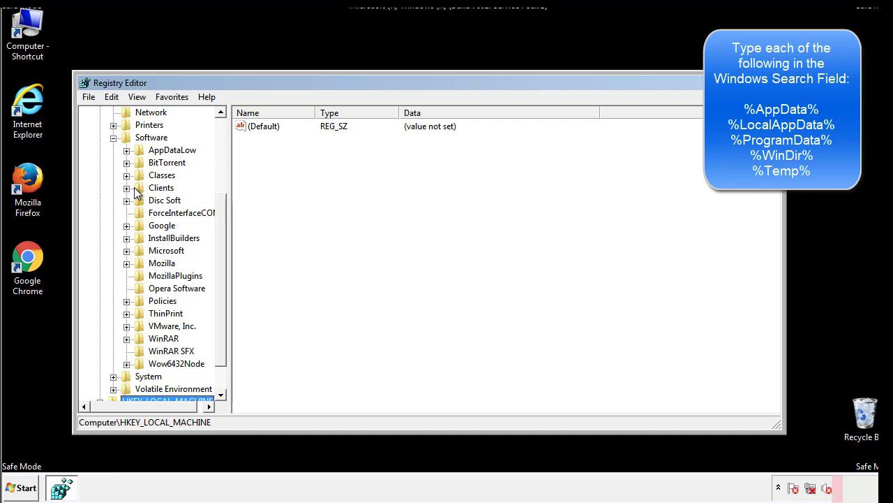
{"action": "left_click", "coordinate": [125, 250]}
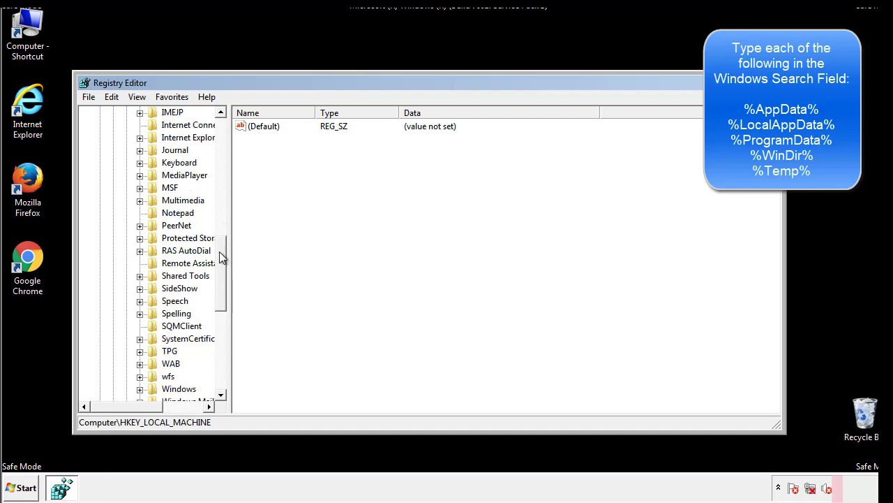
{"action": "scroll", "scroll_direction": "down", "scroll_amount": 3}
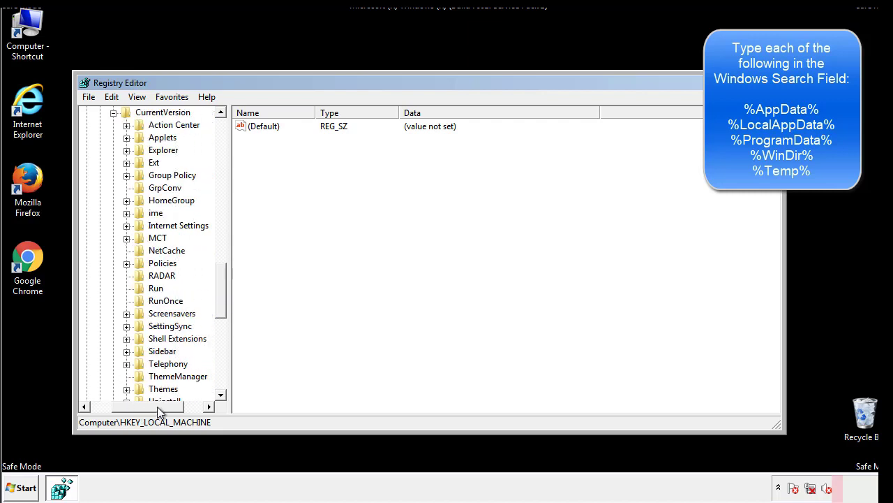
Inspect the HKCU Run key's values, then select the user's Windows key again.
{"action": "left_click", "coordinate": [156, 287]}
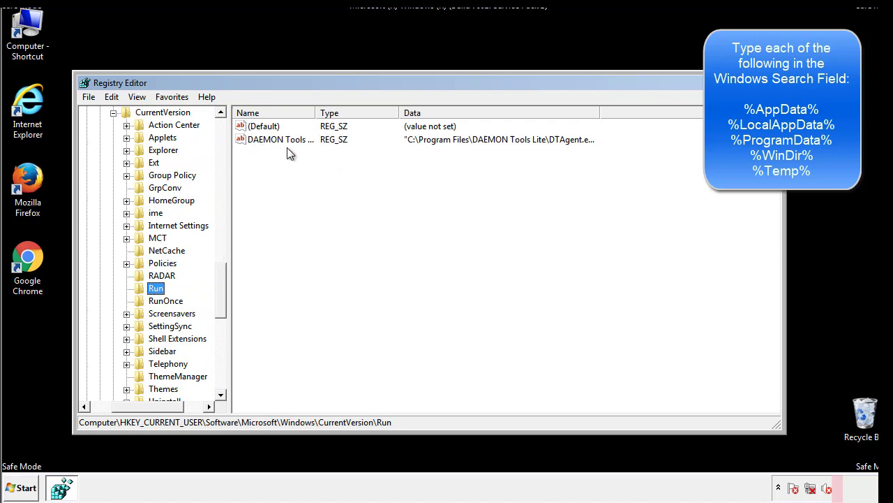
{"action": "mouse_move", "coordinate": [383, 165]}
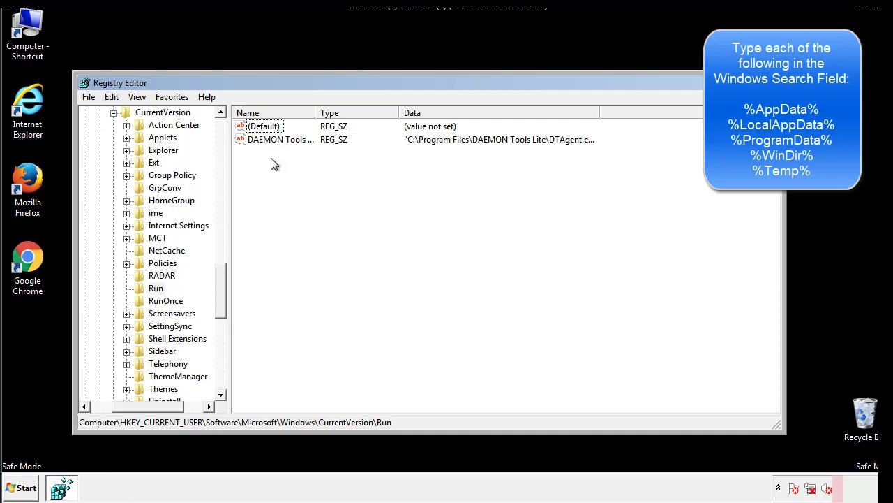
{"action": "mouse_move", "coordinate": [324, 163]}
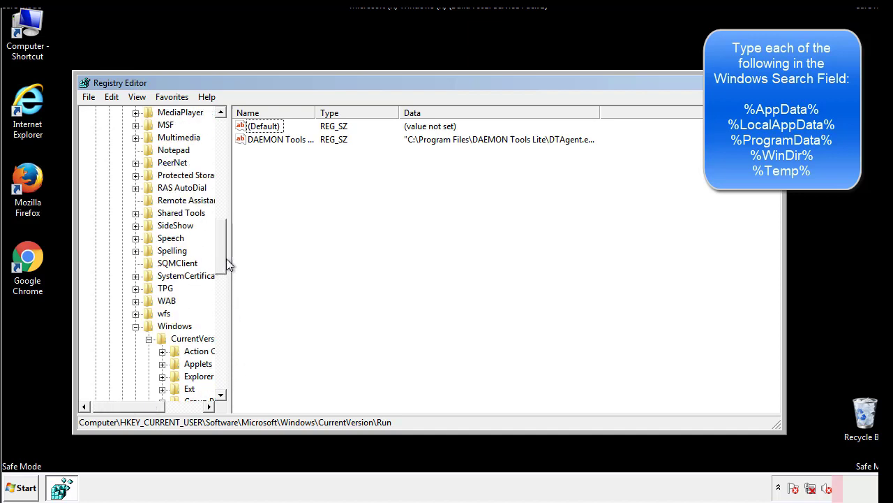
{"action": "left_click", "coordinate": [174, 326]}
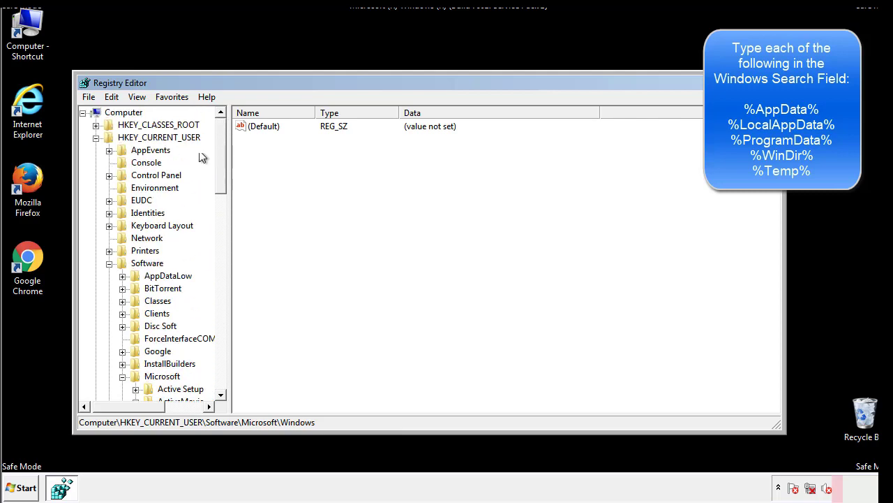
Find the VolumeCaches Temporary Files key by searching the registry for %temp%.
{"action": "left_click", "coordinate": [112, 96]}
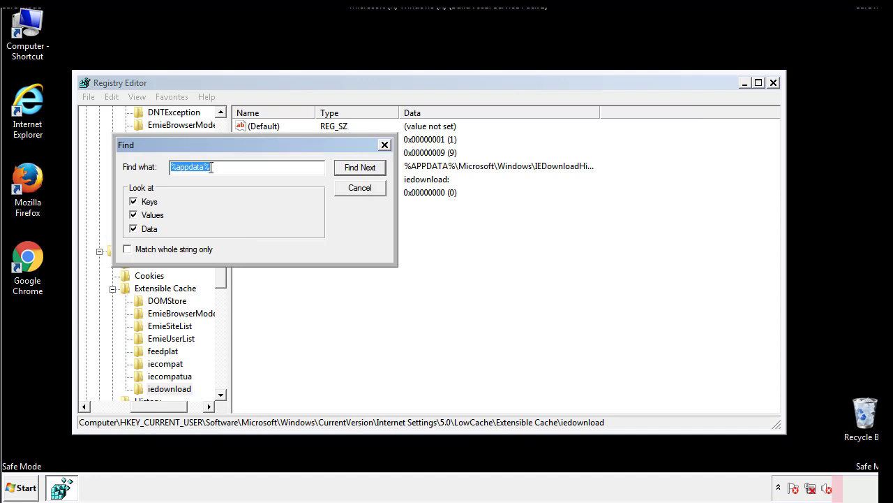
{"action": "type", "text": "%temp%"}
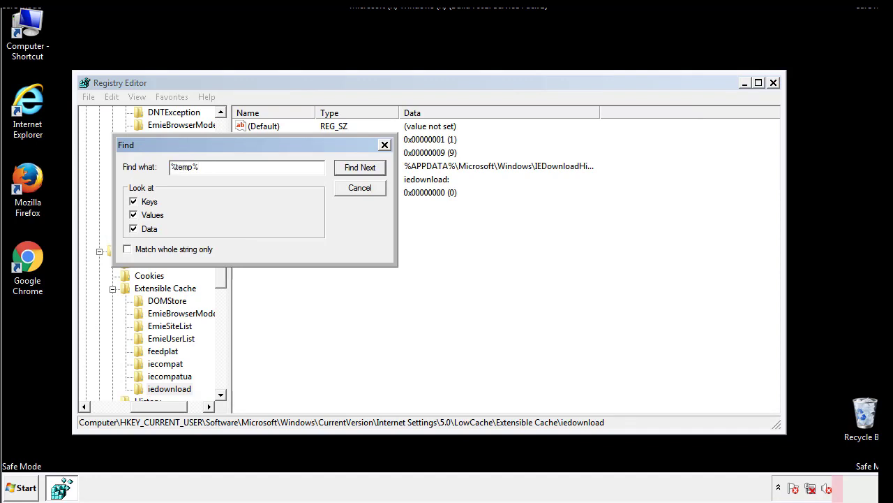
{"action": "left_click", "coordinate": [360, 167]}
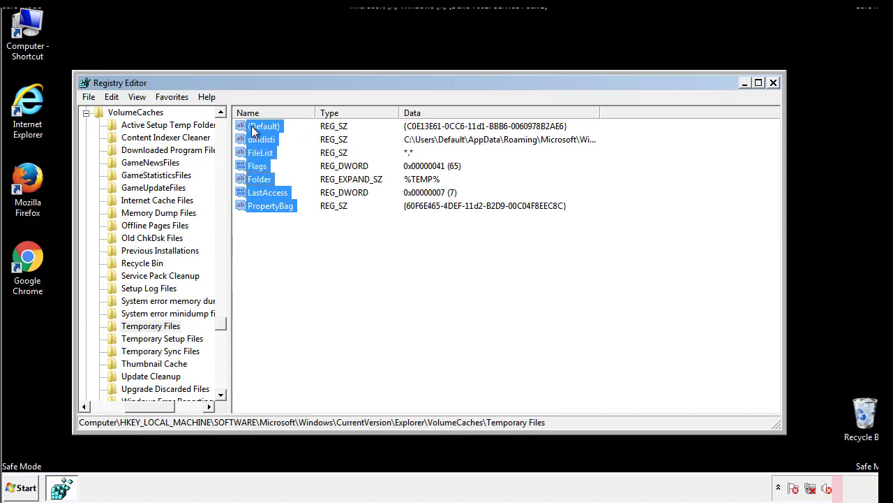
Delete all values in the Temporary Files key except the default entry.
{"action": "right_click", "coordinate": [254, 132]}
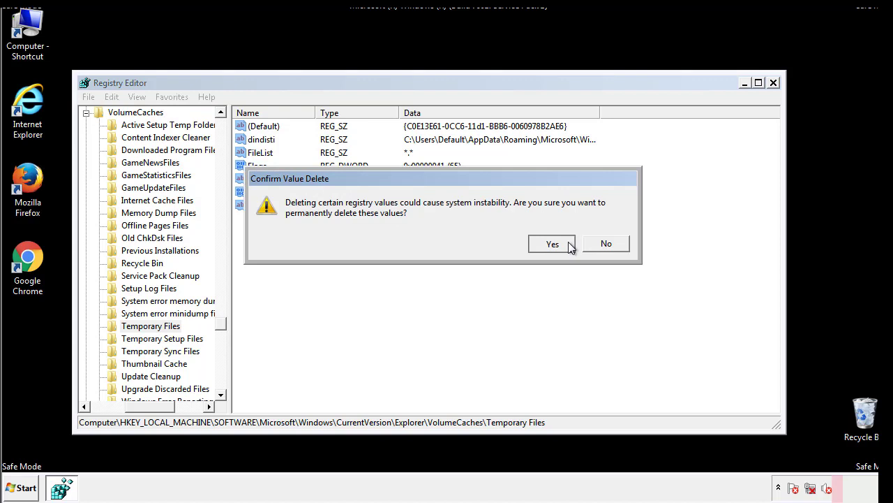
{"action": "left_click", "coordinate": [553, 243]}
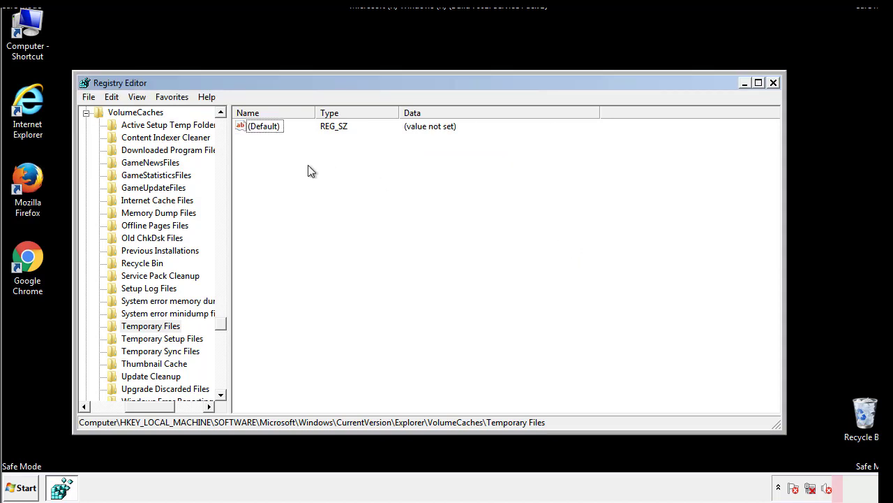
{"action": "mouse_move", "coordinate": [773, 85]}
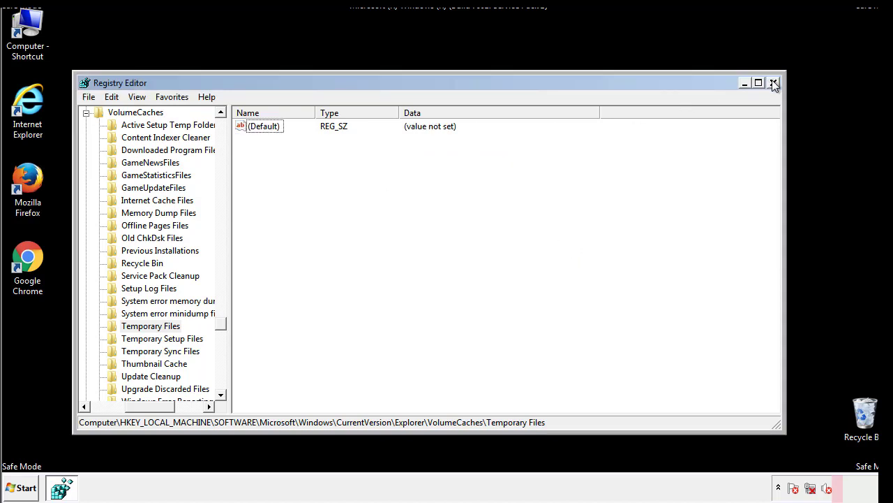
Close Registry Editor and relaunch System Configuration via 'msconfig' search.
{"action": "left_click", "coordinate": [774, 83]}
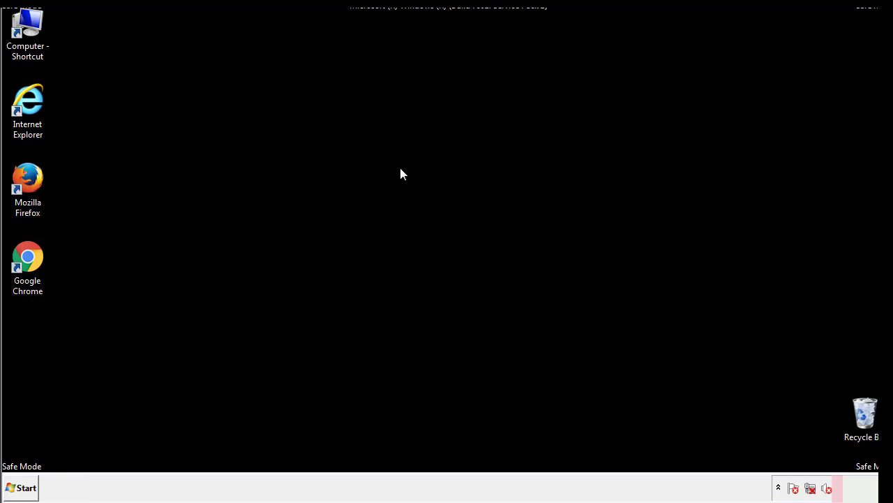
{"action": "mouse_move", "coordinate": [36, 349]}
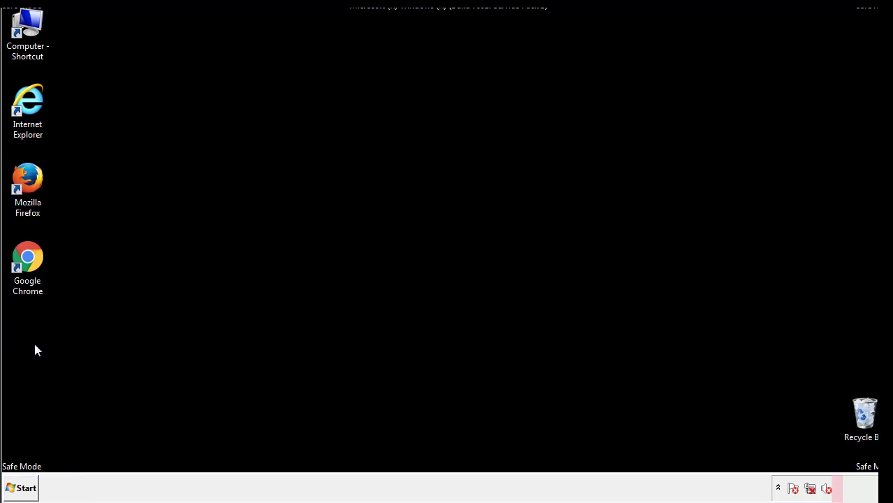
{"action": "left_click", "coordinate": [19, 487]}
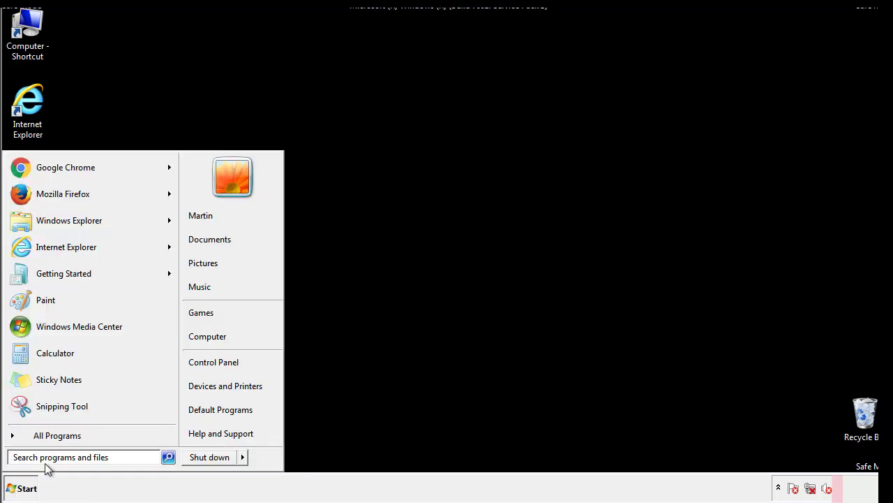
{"action": "type", "text": "mscon"}
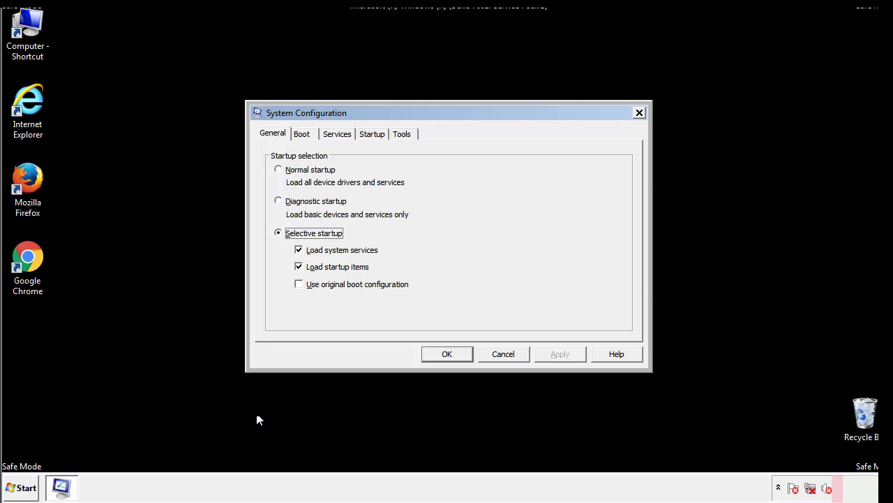
Uncheck Safe boot on the Boot tab, confirm, and restart the computer.
{"action": "left_click", "coordinate": [302, 134]}
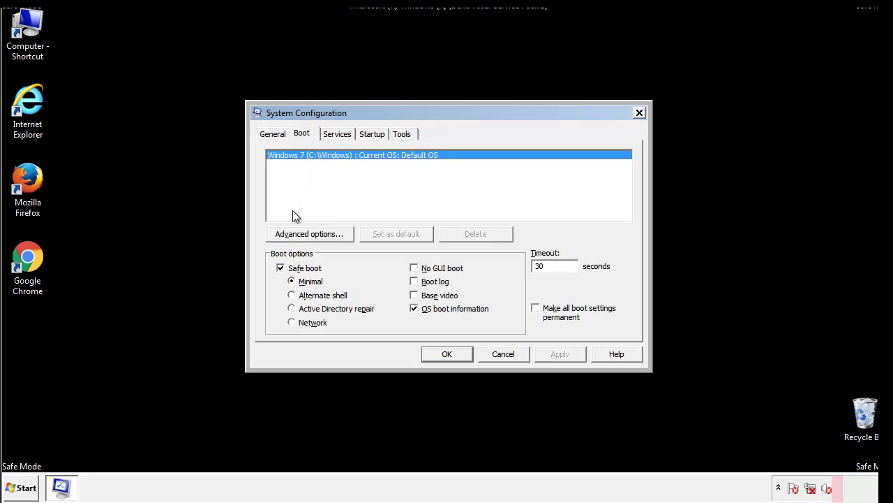
{"action": "left_click", "coordinate": [281, 268]}
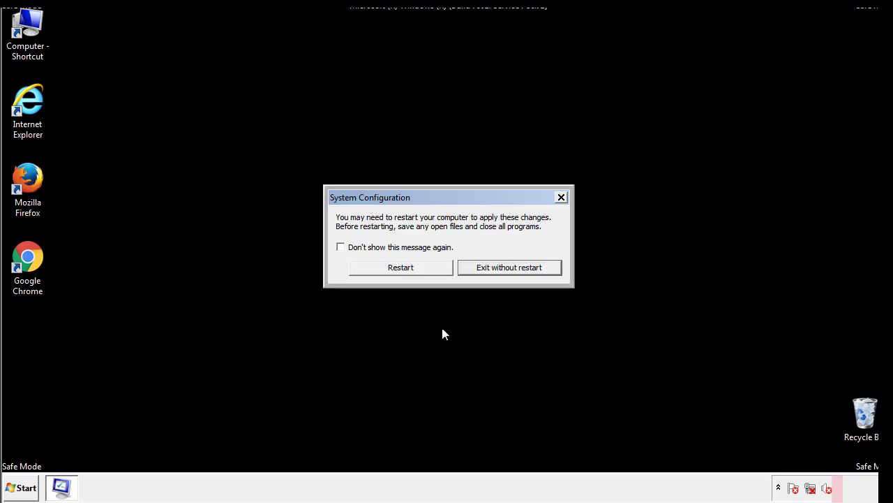
{"action": "left_click", "coordinate": [401, 267]}
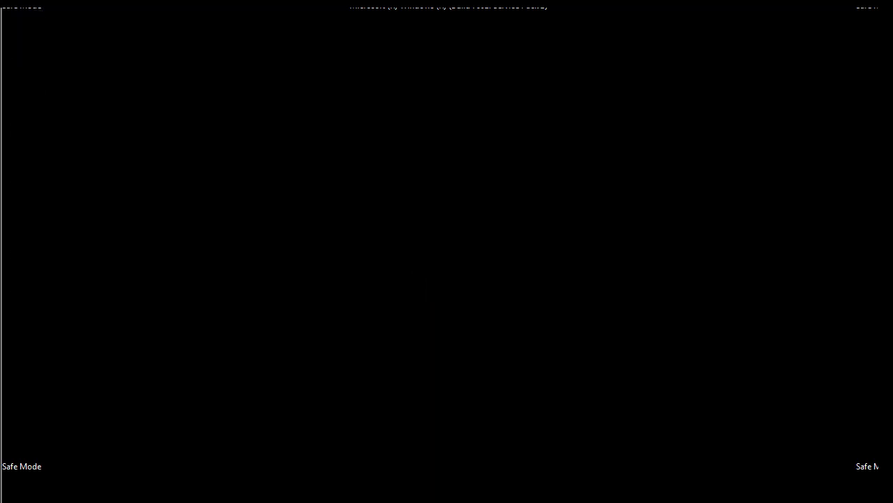